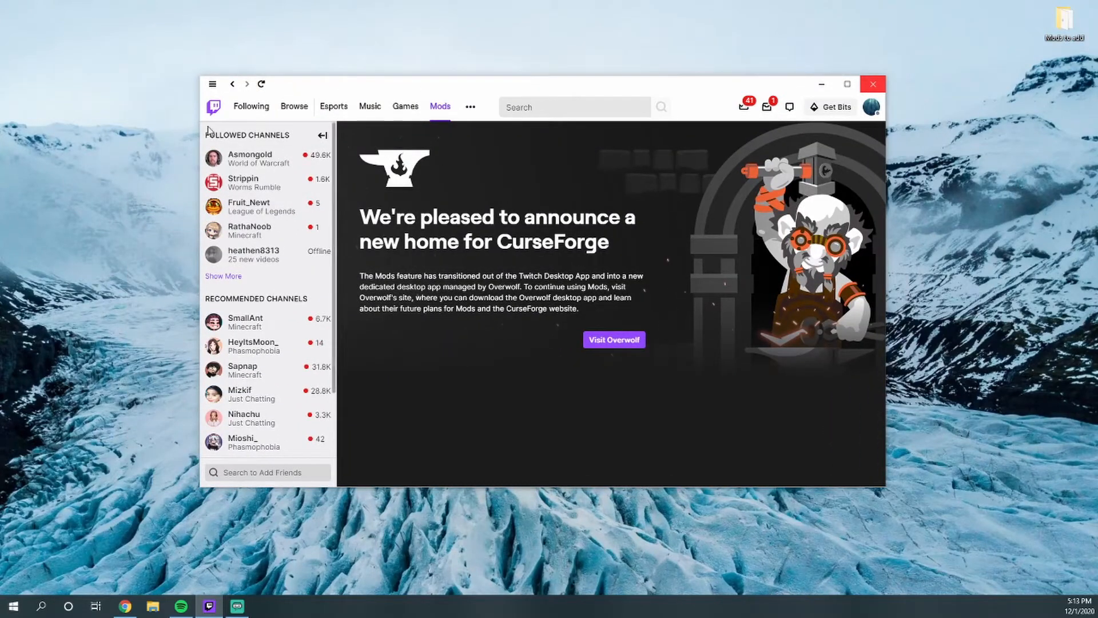
mouse_move(174, 140)
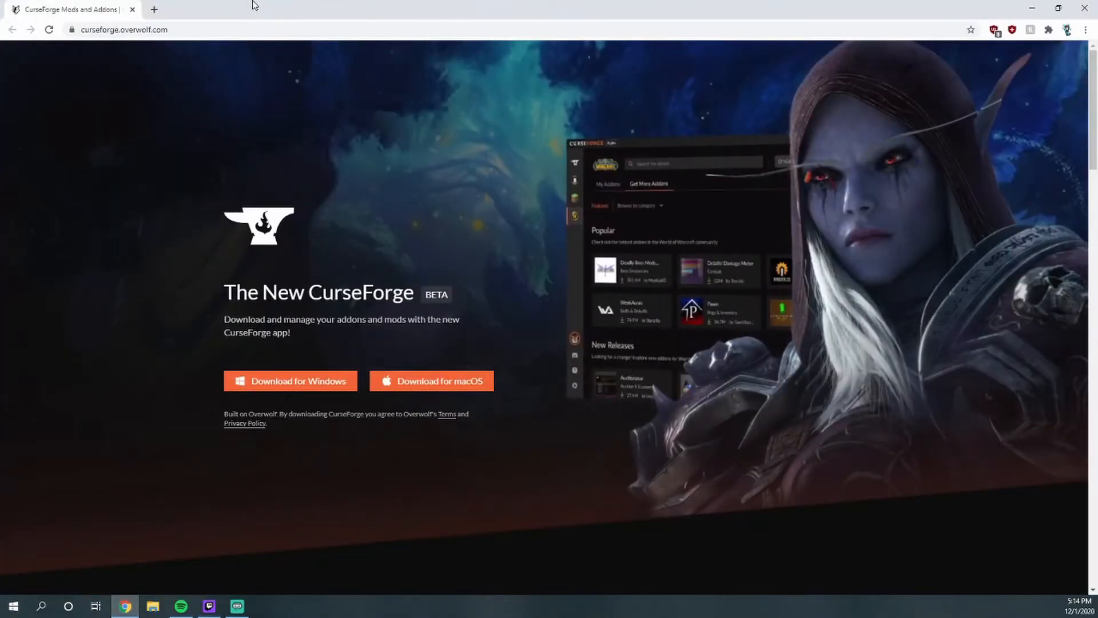
mouse_move(303, 369)
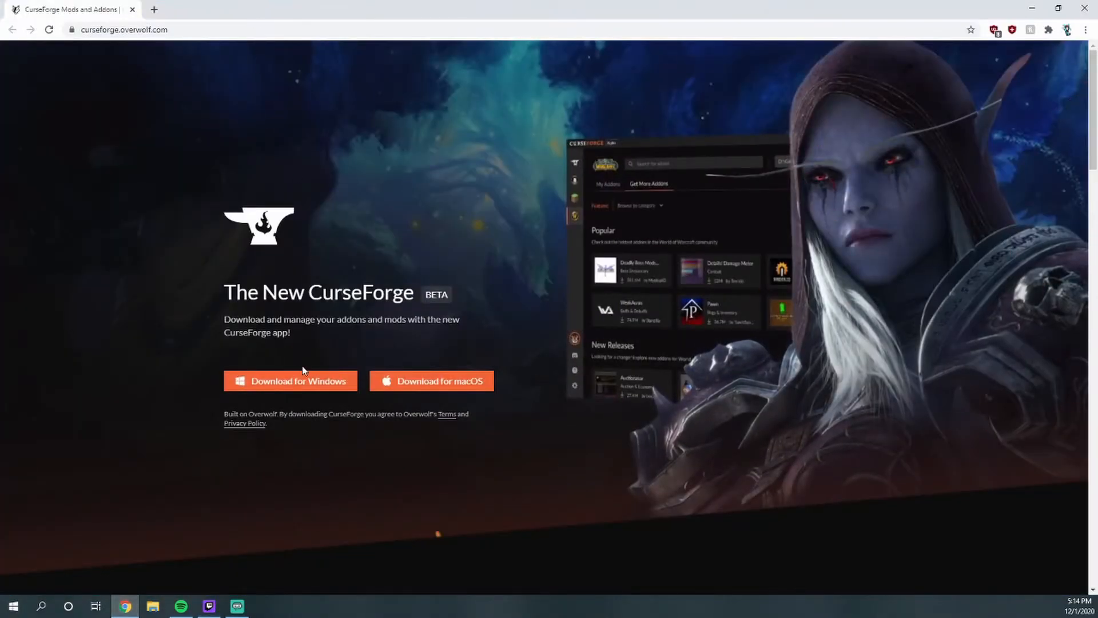
- Download the CurseForge installer for Windows from curseforge.overwolf.com
left_click(291, 381)
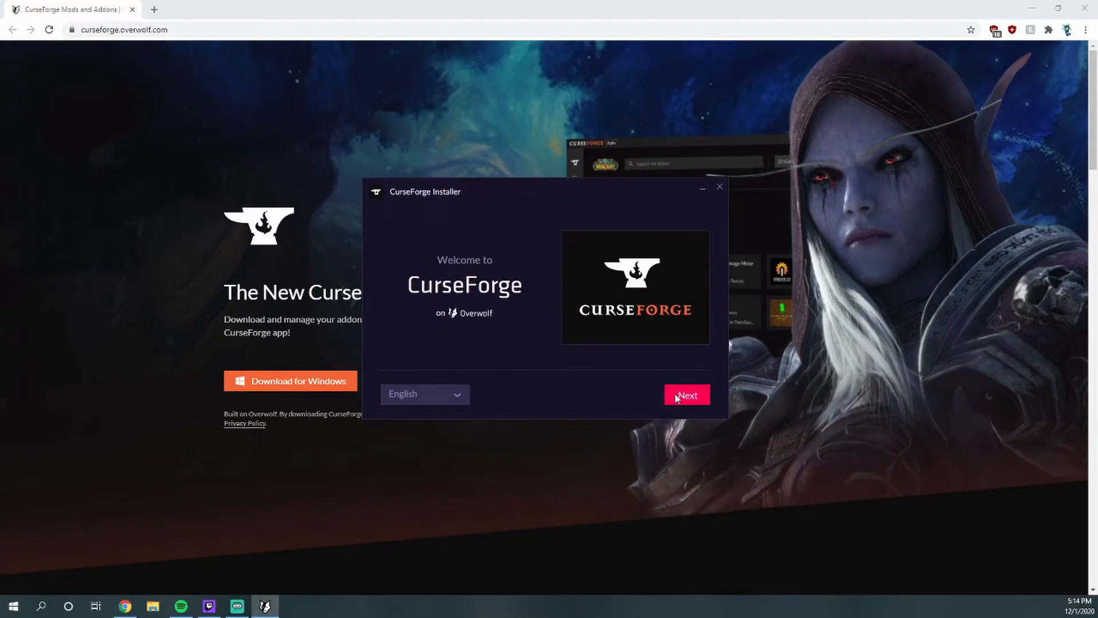
- Install CurseForge and Overwolf with the desktop shortcut, accepting the terms, then launch it
left_click(687, 394)
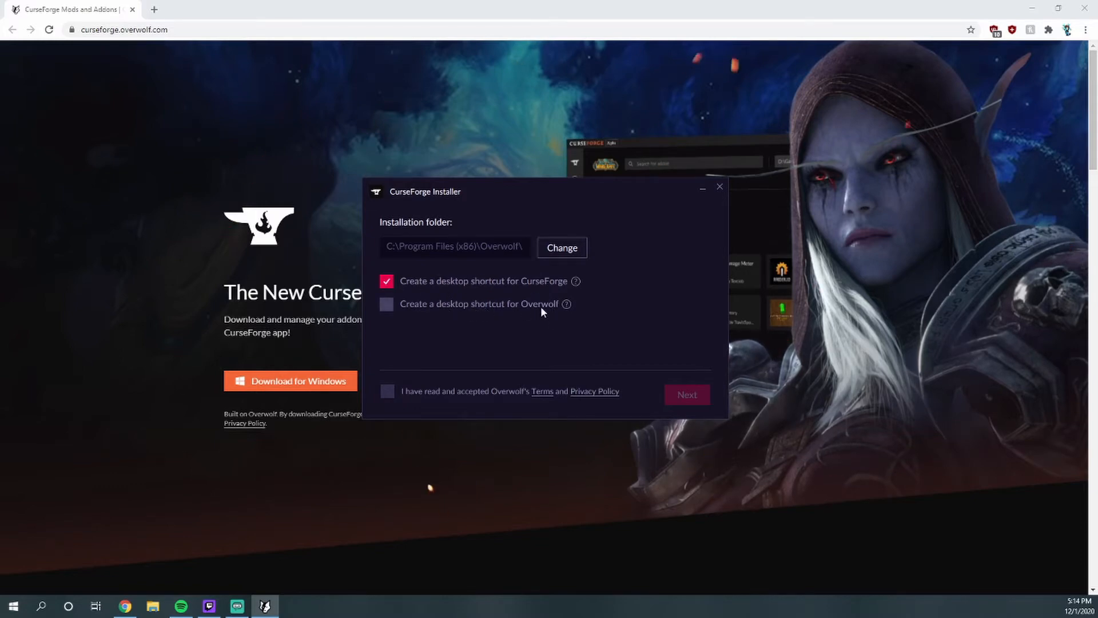
mouse_move(484, 306)
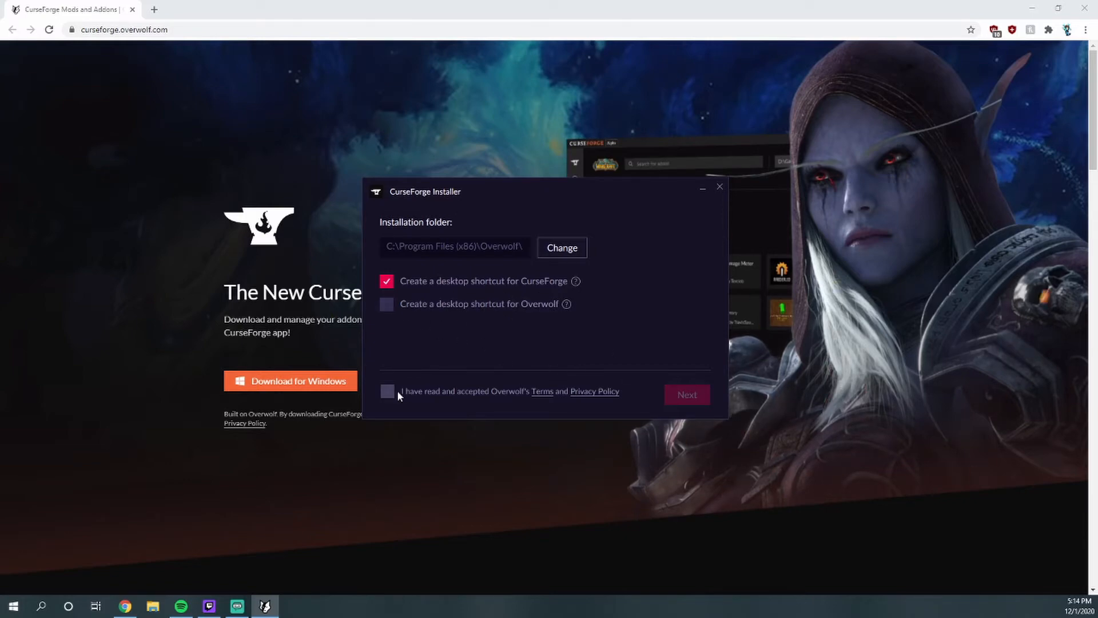
left_click(387, 391)
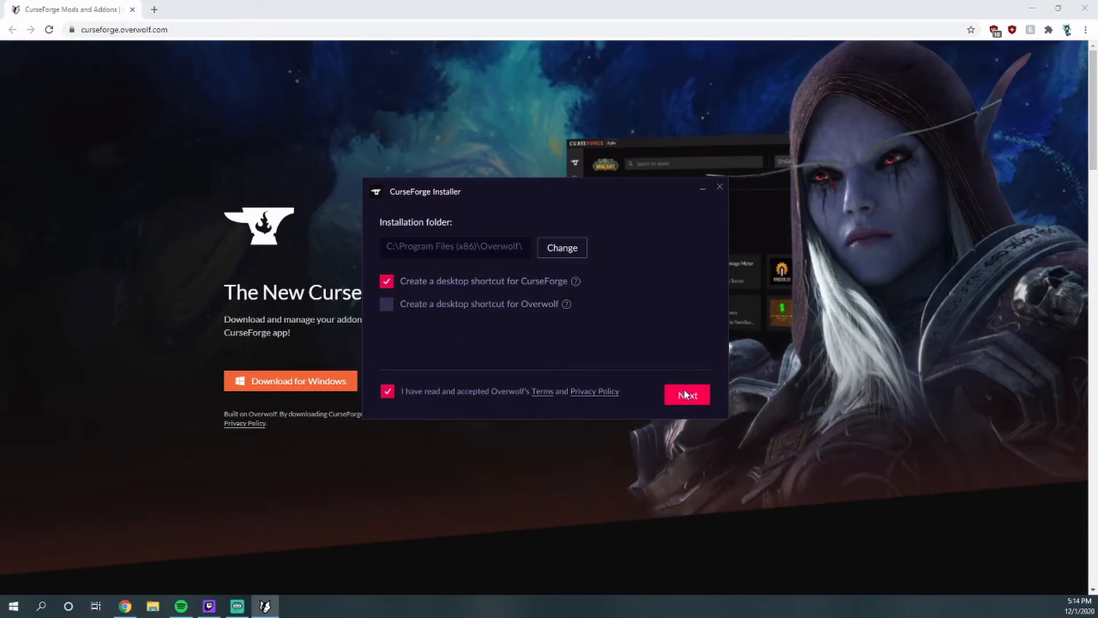
left_click(686, 394)
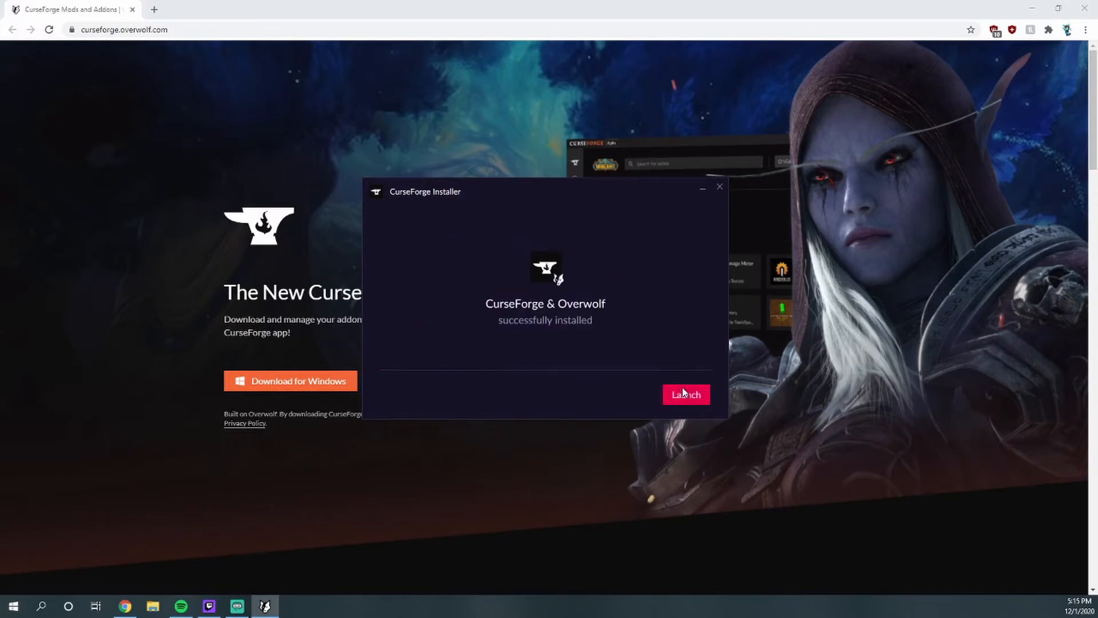
left_click(686, 393)
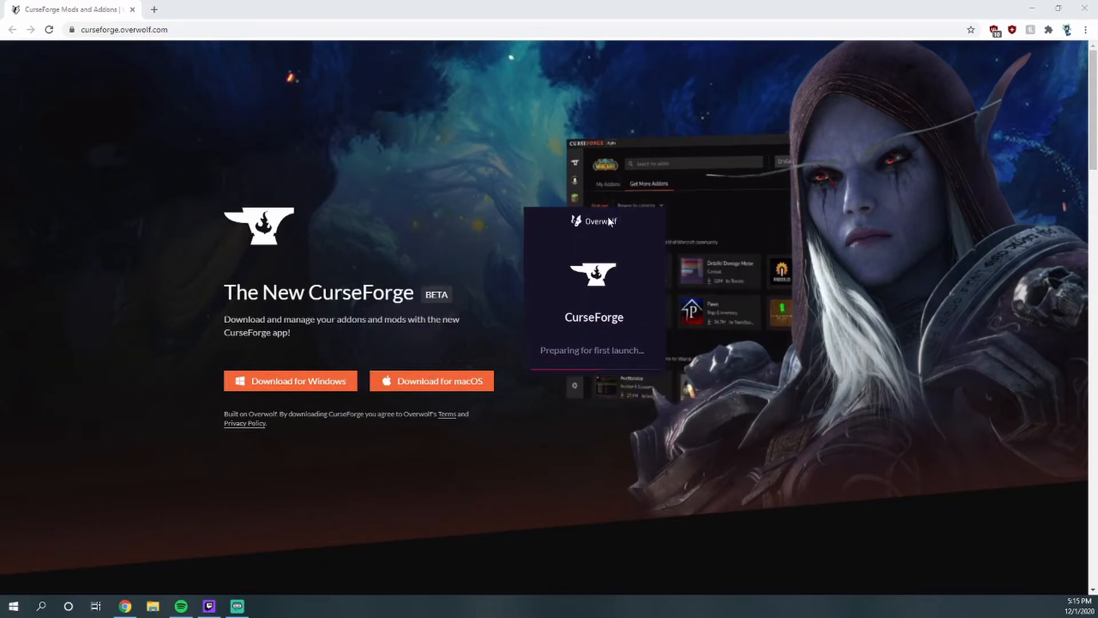
mouse_move(504, 278)
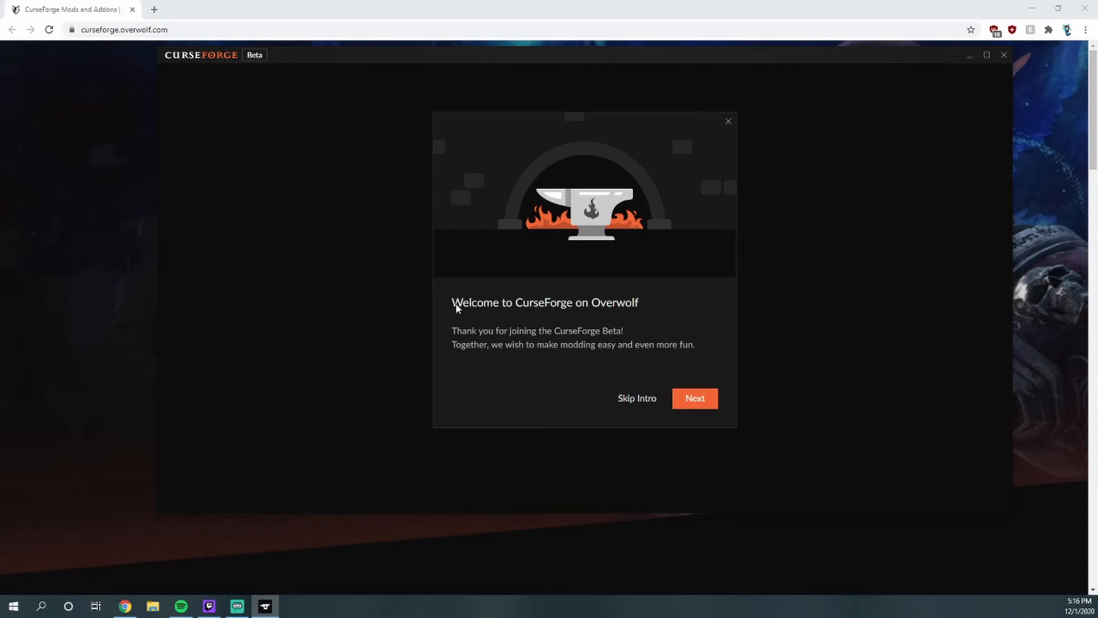
mouse_move(620, 330)
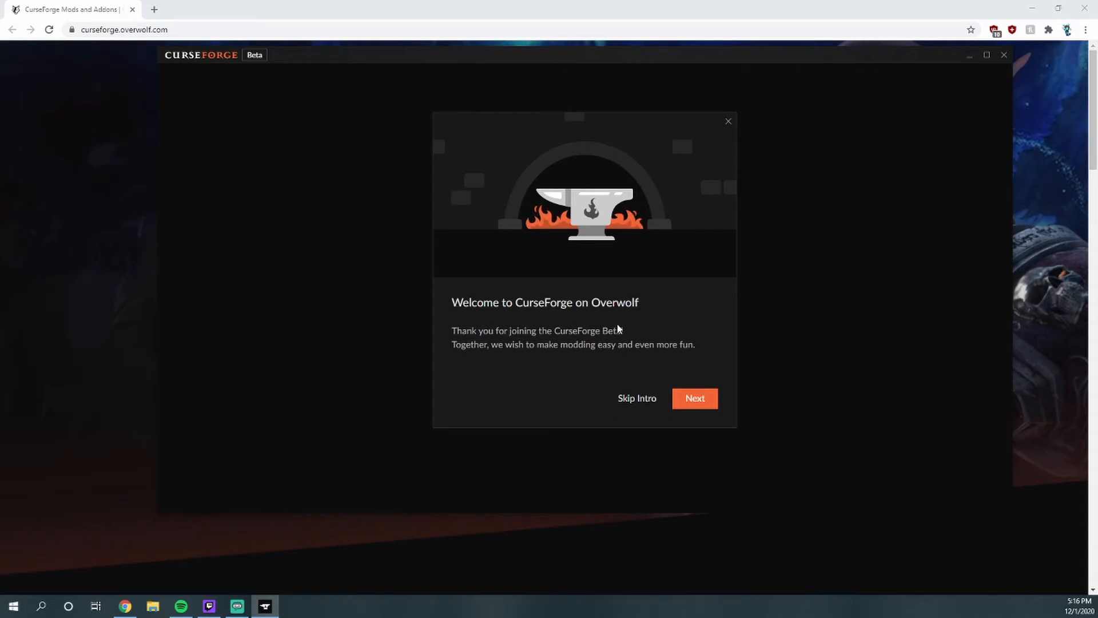
mouse_move(558, 353)
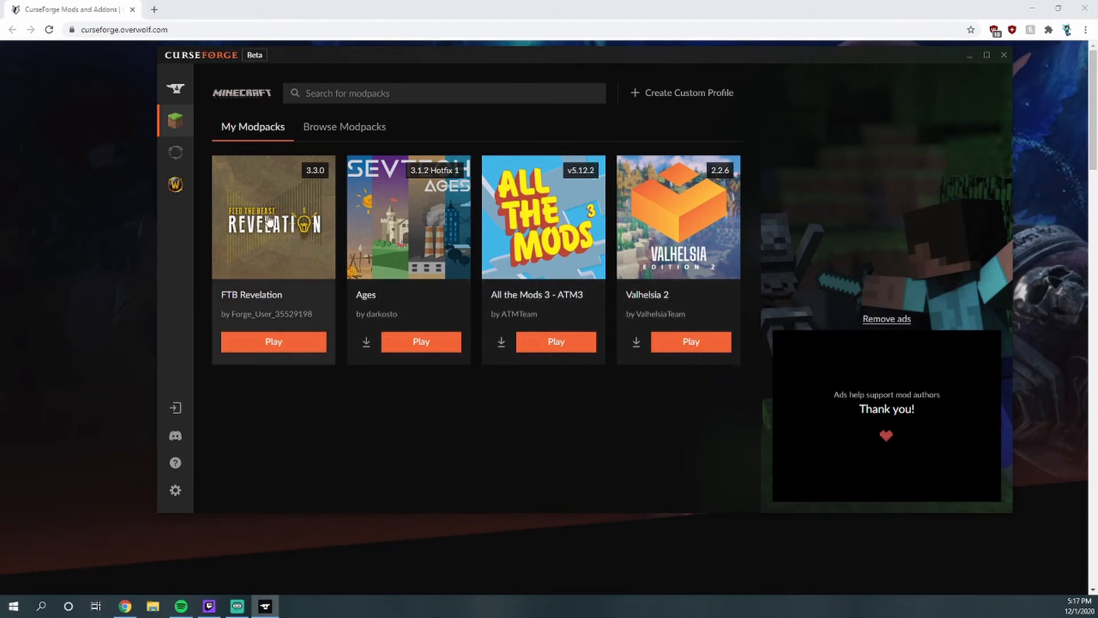
mouse_move(670, 148)
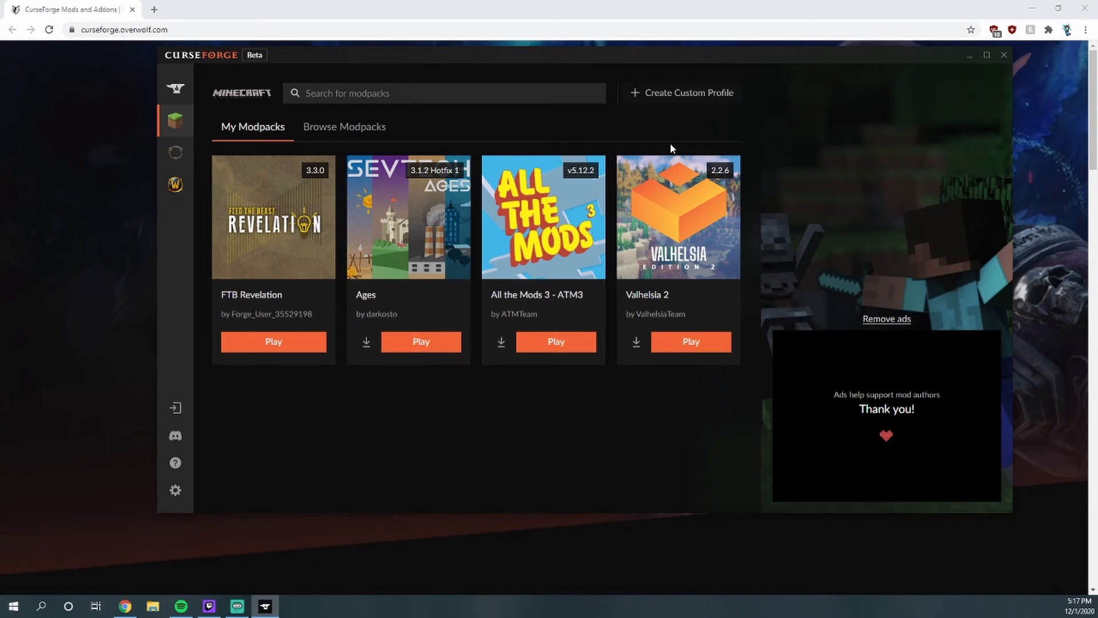
mouse_move(327, 138)
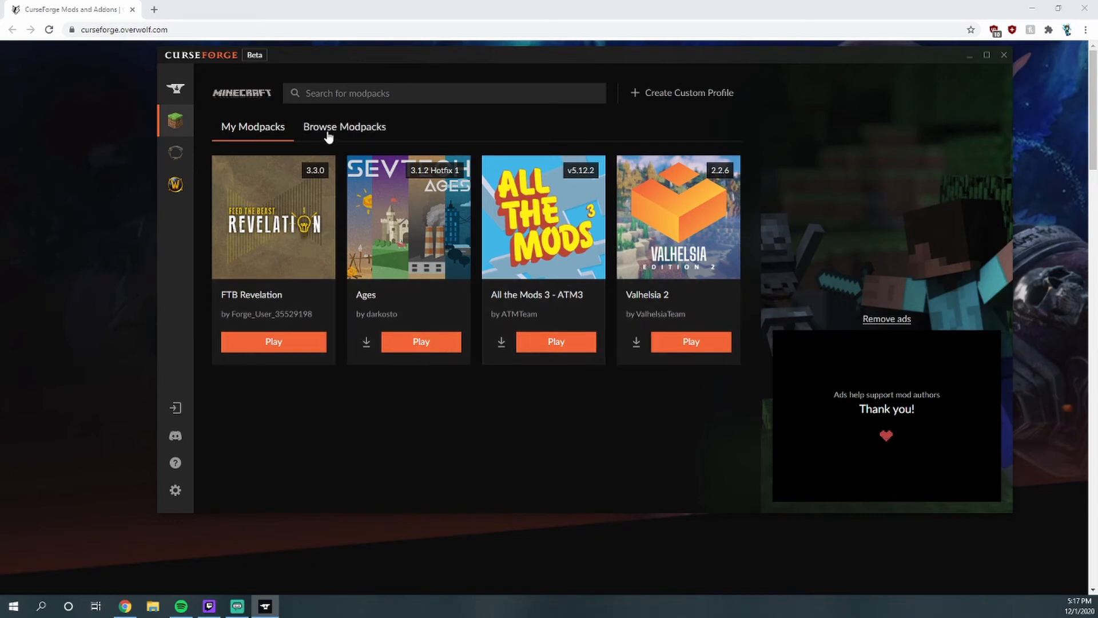
- Show the Browse Modpacks catalogue of Minecraft packs
left_click(345, 125)
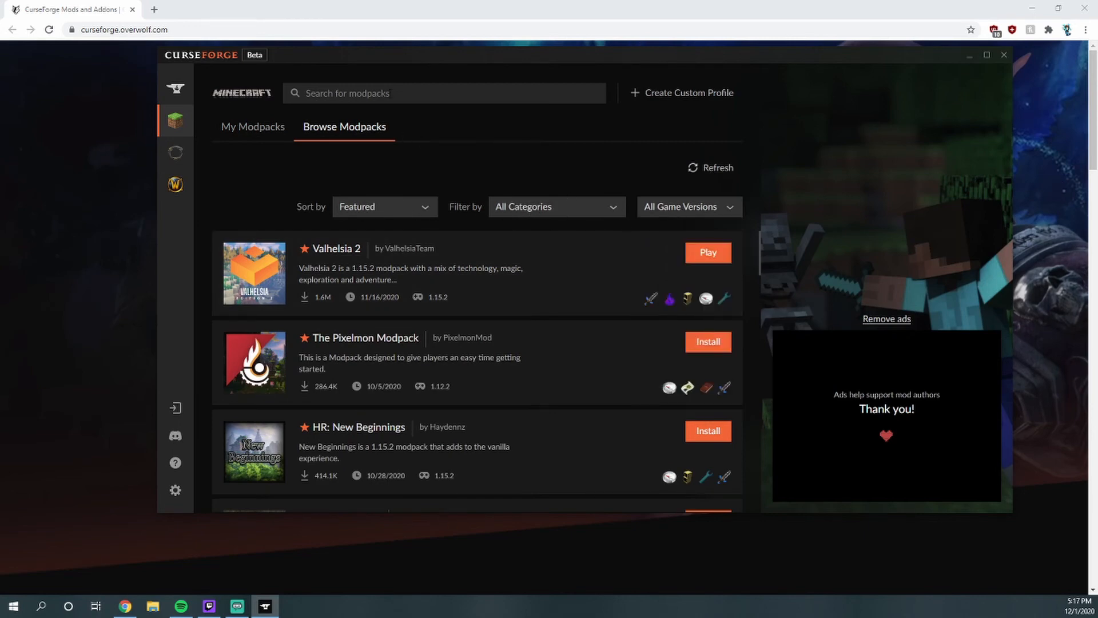
type("Pixel")
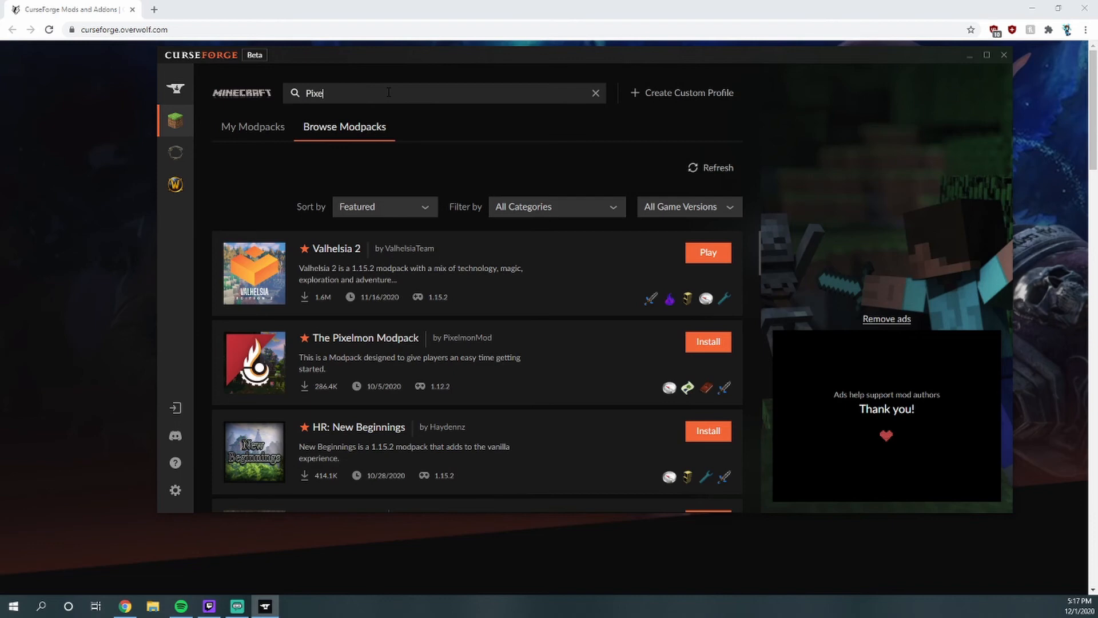
type("mon")
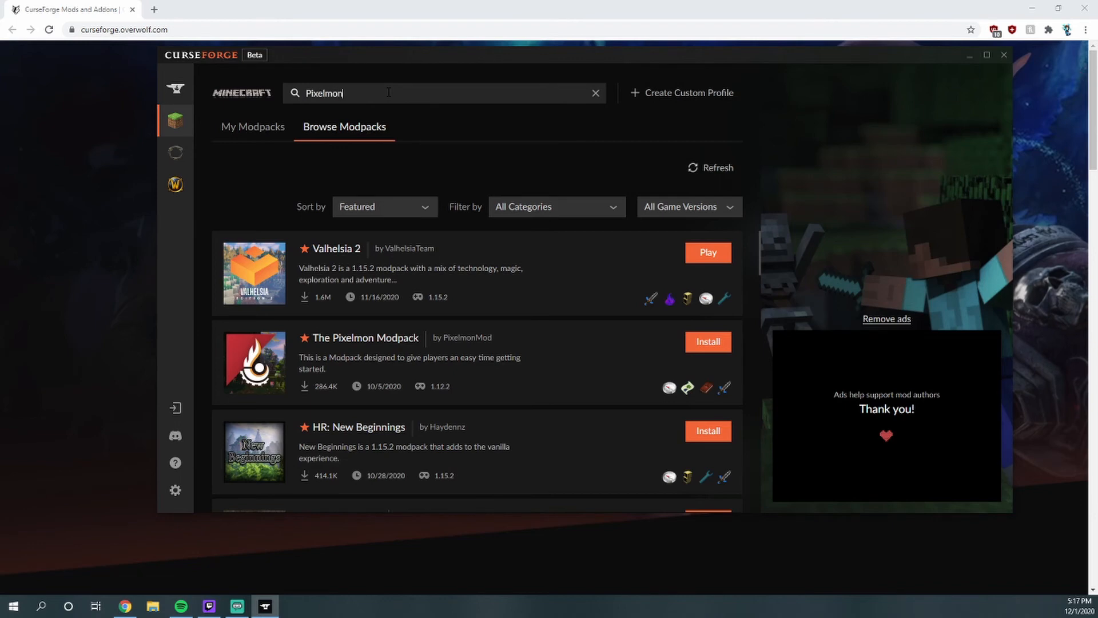
key("Enter")
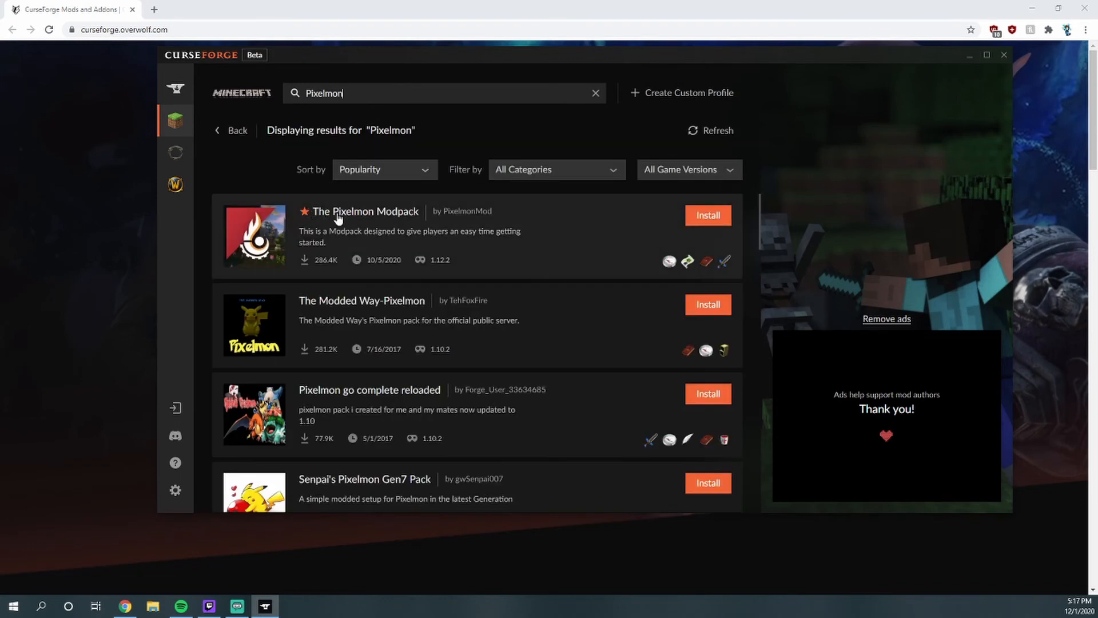
mouse_move(462, 177)
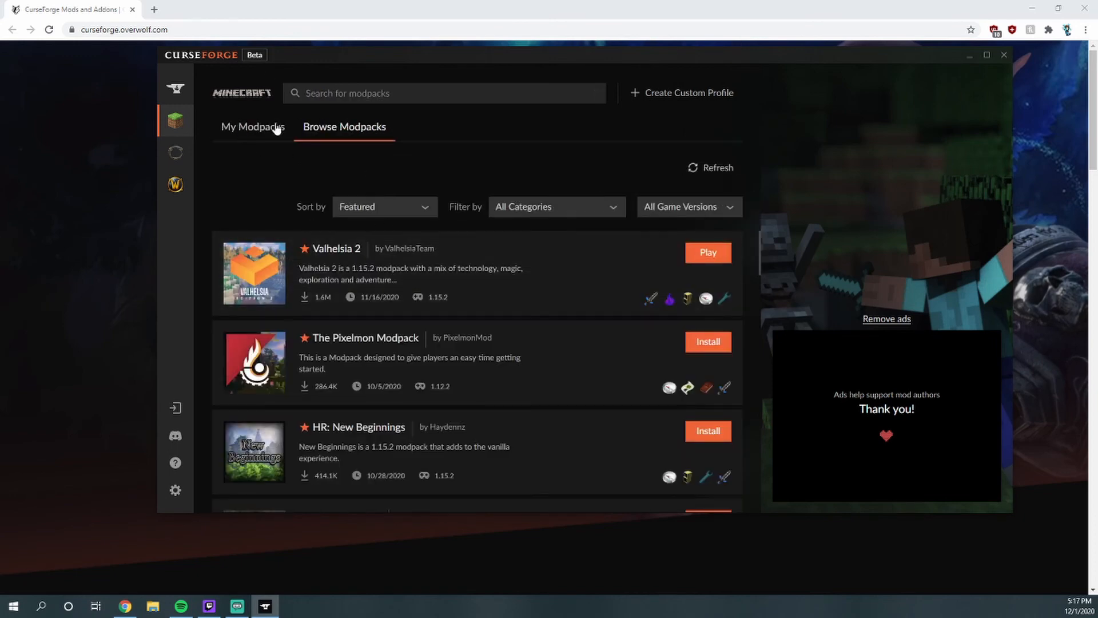
- Return to My Modpacks listing installed packs like FTB Revelation and Valhelsia 2
left_click(253, 126)
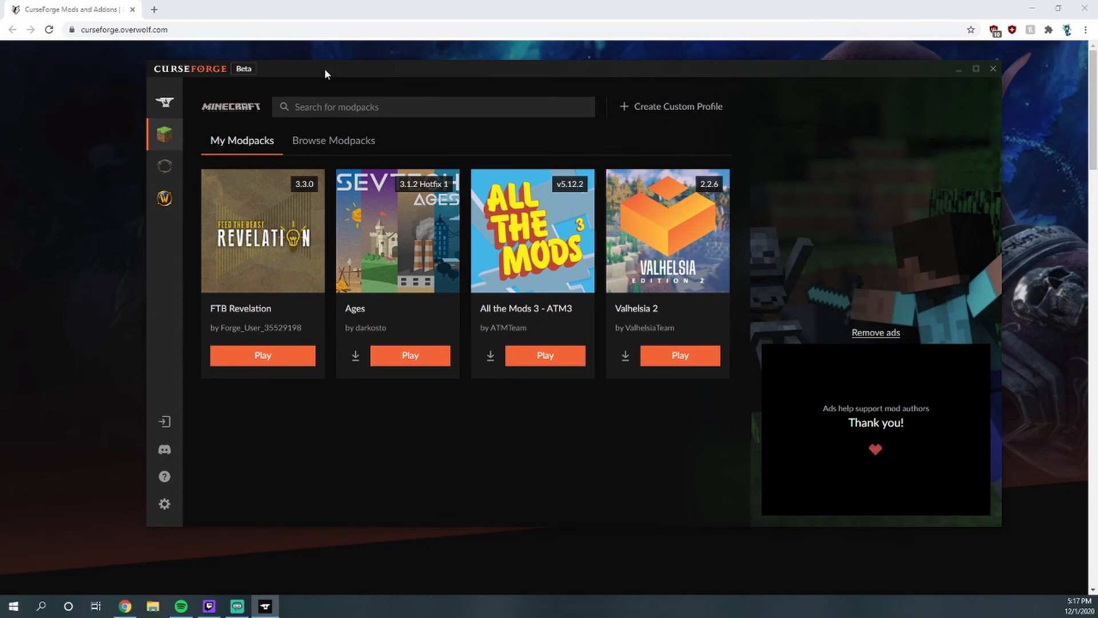
mouse_move(262, 197)
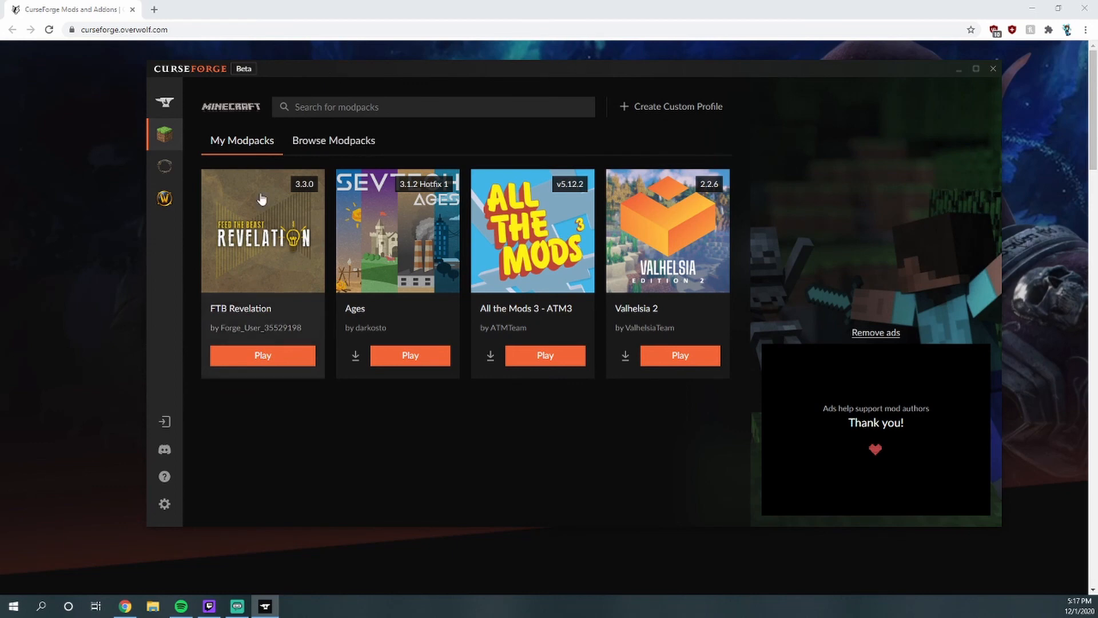